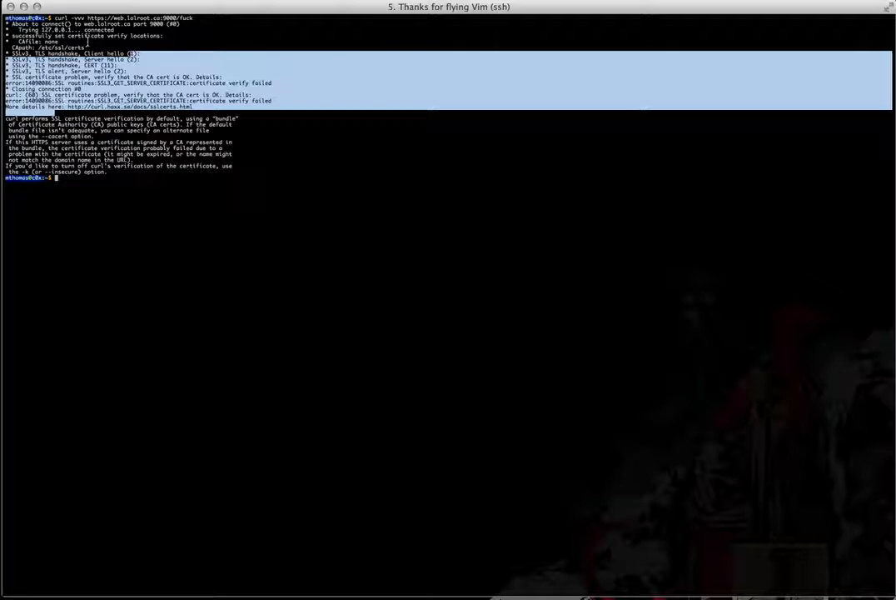
Step: Begin a cd command toward the filesystem root after curl's certificate check fails
type("cd /")
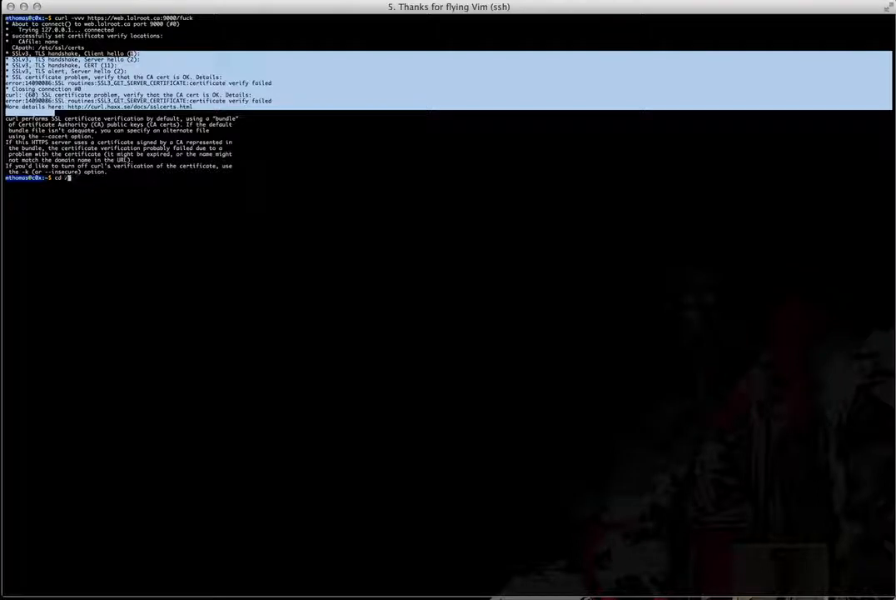
type("etc/ssl/")
type("sudo")
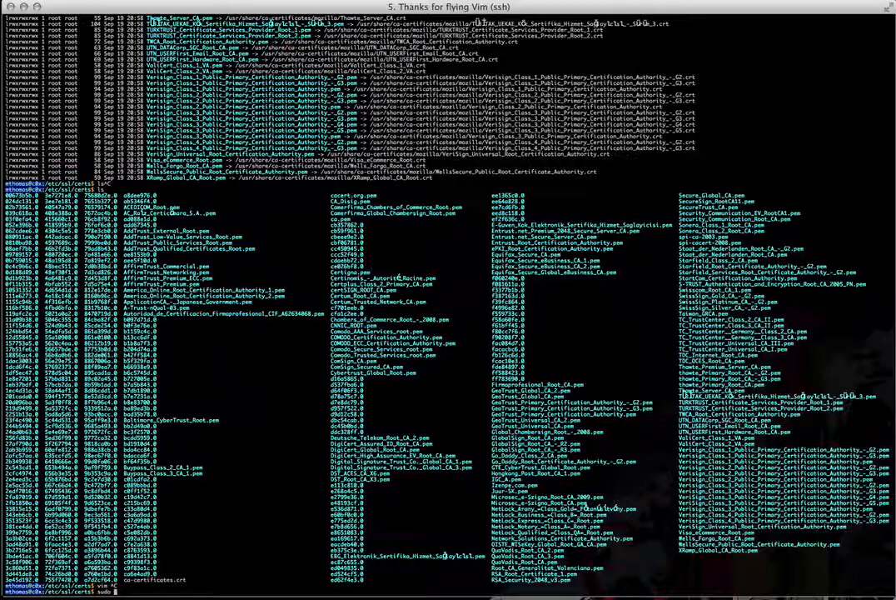
Step: Run a sudo command on lolroot.co.crt, which returns 'command not found'
type("ls")
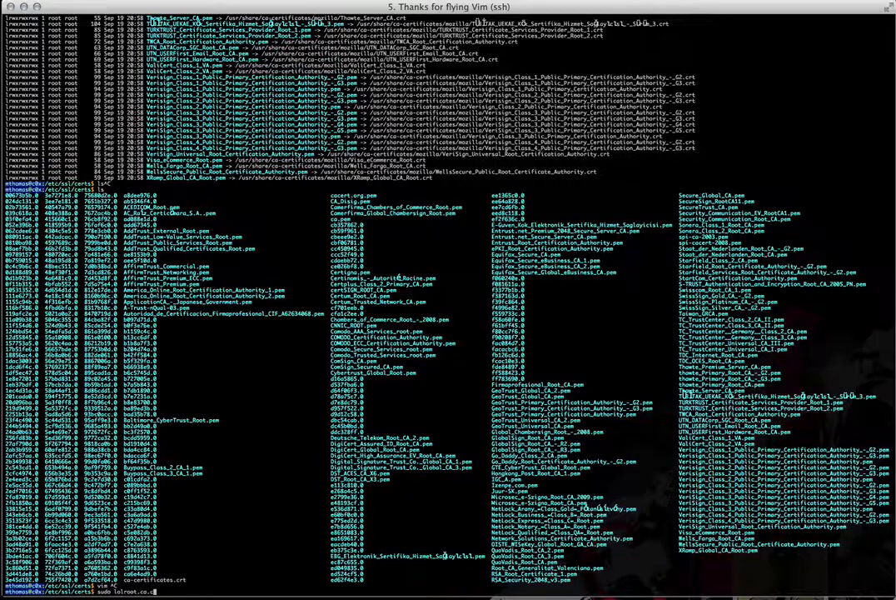
key("Return")
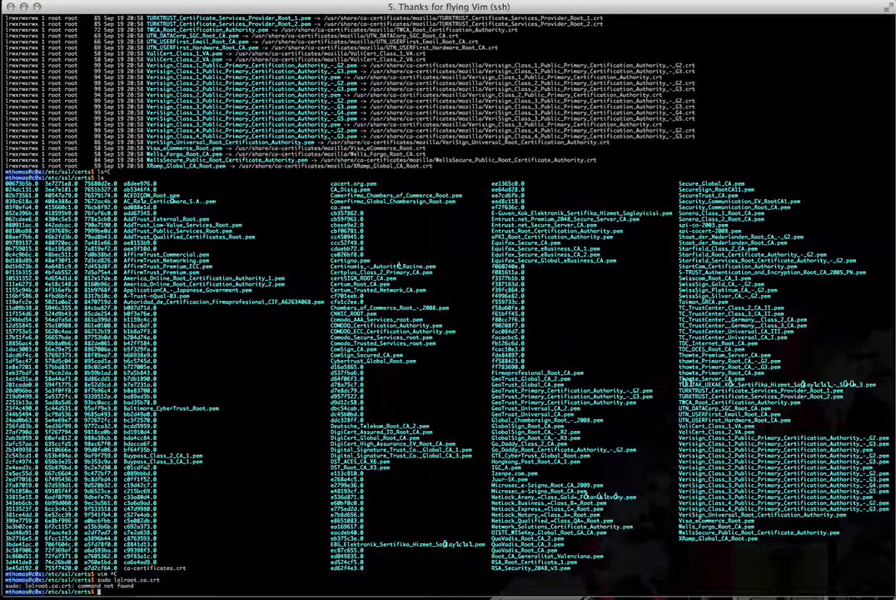